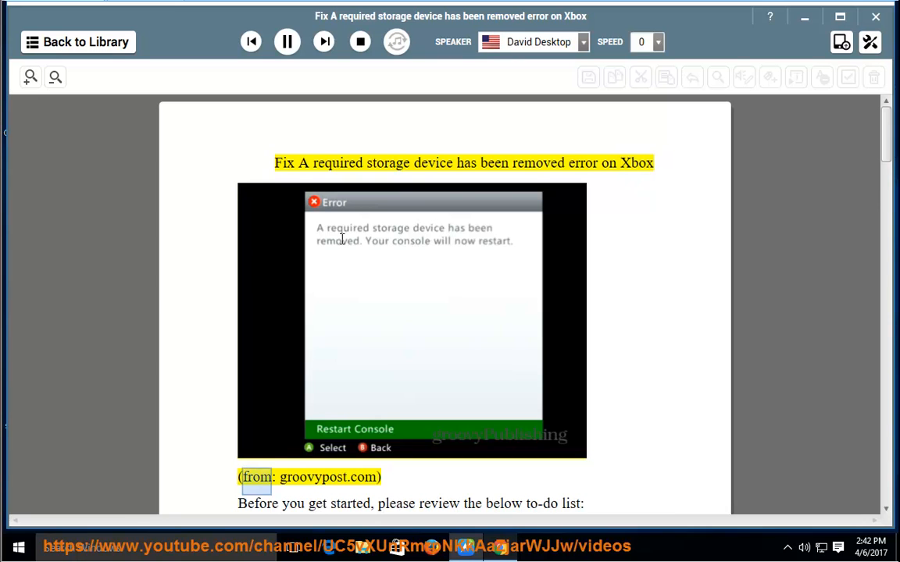
- Follow the narration from the article title down to workaround 1 about buying a new USB drive
{"action": "scroll", "scroll_direction": "down", "scroll_amount": 3}
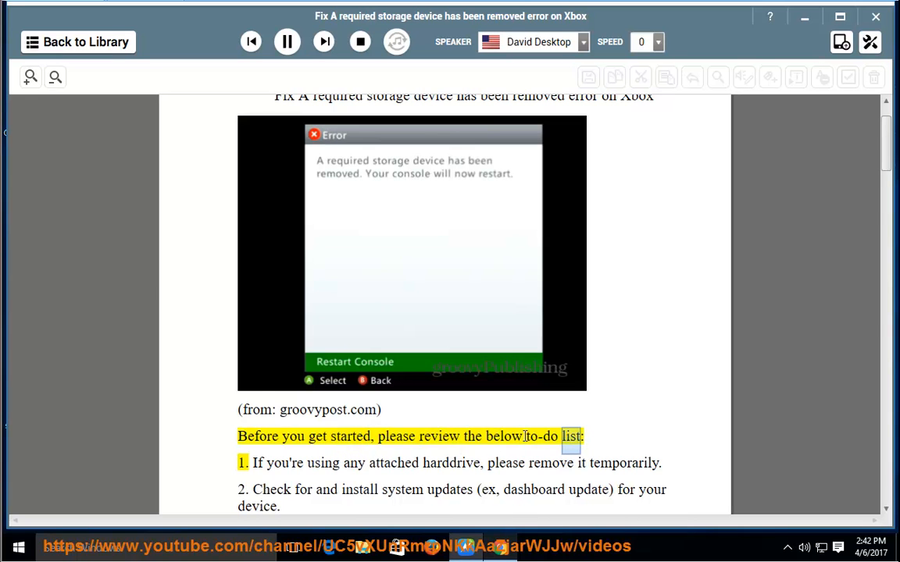
{"action": "scroll", "scroll_direction": "down", "scroll_amount": 3}
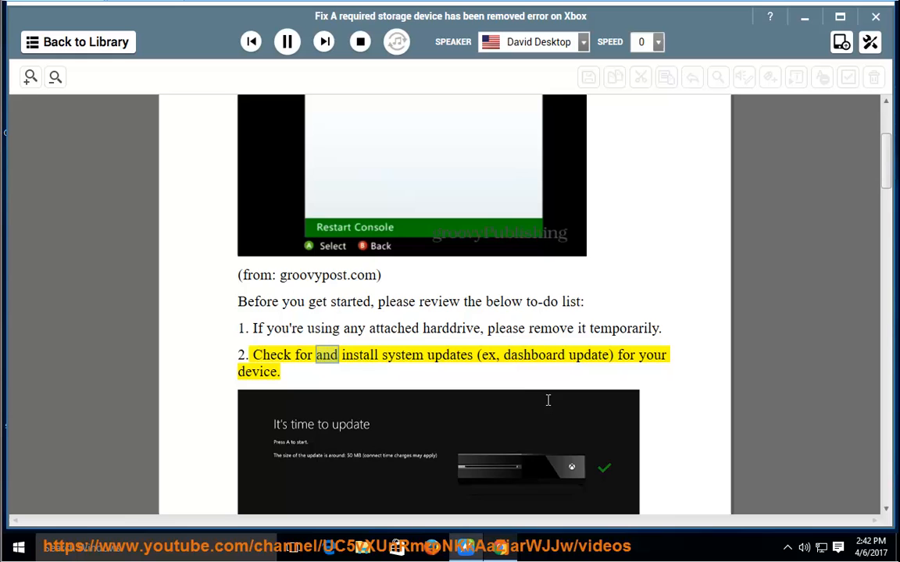
{"action": "scroll", "scroll_direction": "up", "scroll_amount": 3}
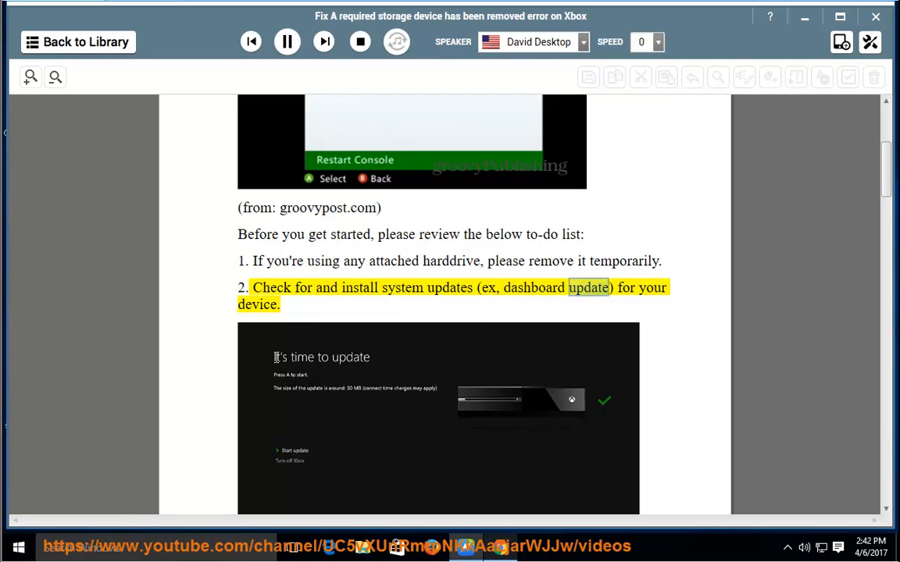
{"action": "scroll", "scroll_direction": "up", "scroll_amount": 3}
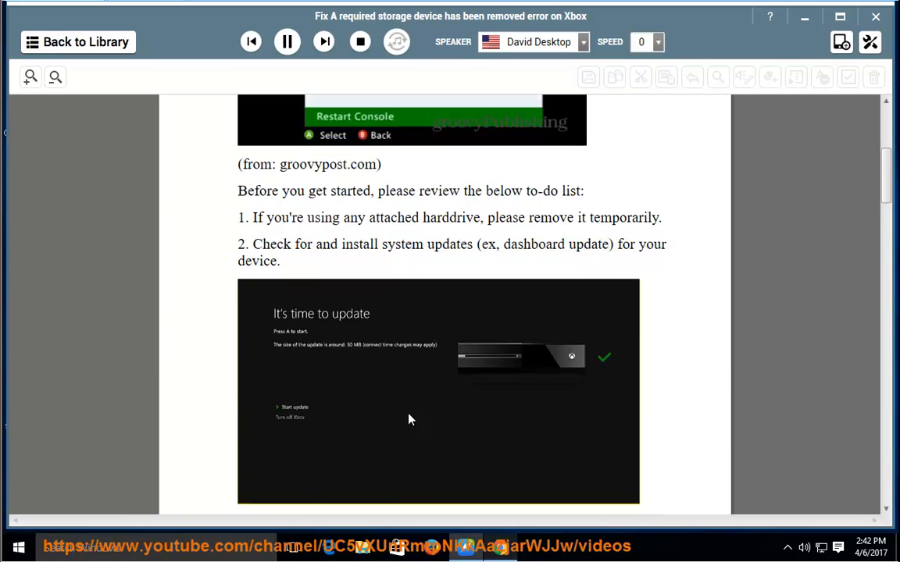
{"action": "scroll", "scroll_direction": "down", "scroll_amount": 3}
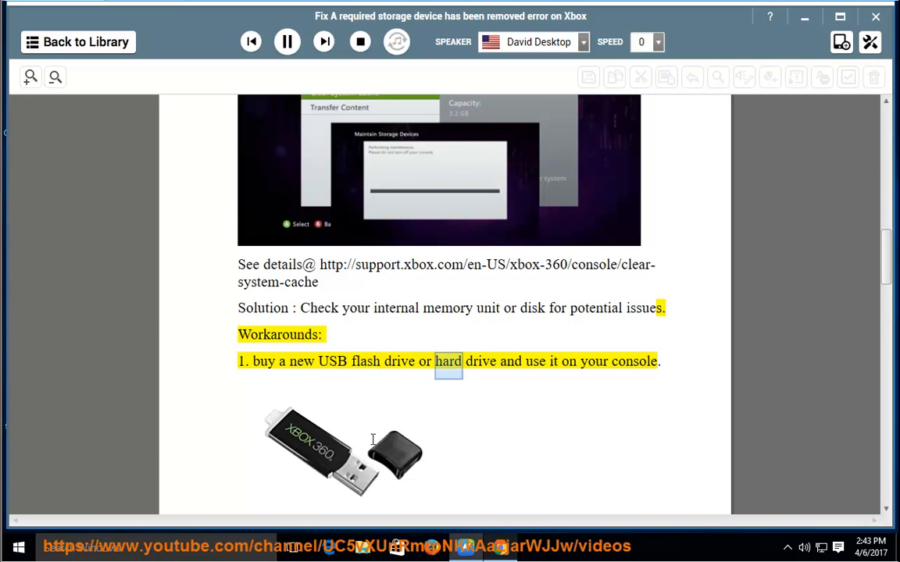
- Follow the narration through the reboot and increase-memory workarounds into the warranty and repair note
{"action": "scroll", "scroll_direction": "down", "scroll_amount": 3}
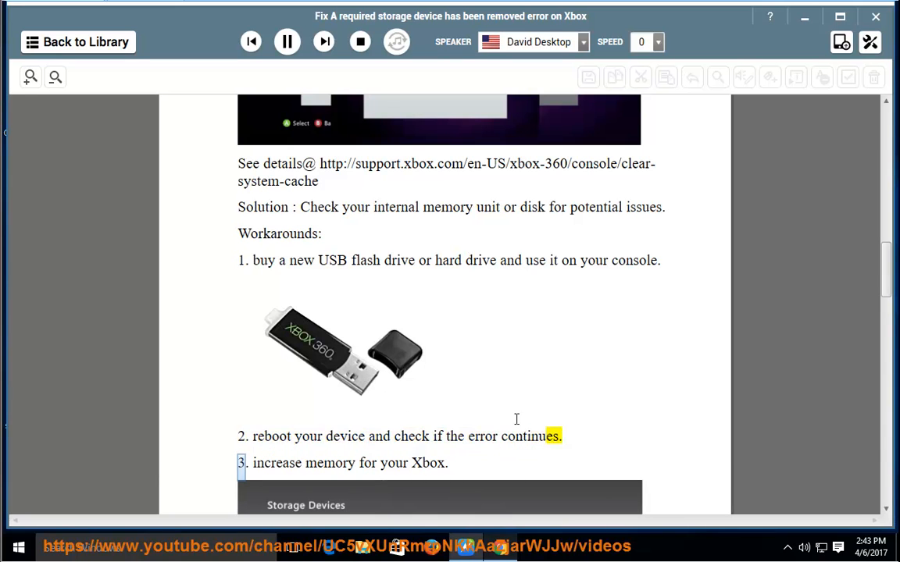
{"action": "scroll", "scroll_direction": "down", "scroll_amount": 3}
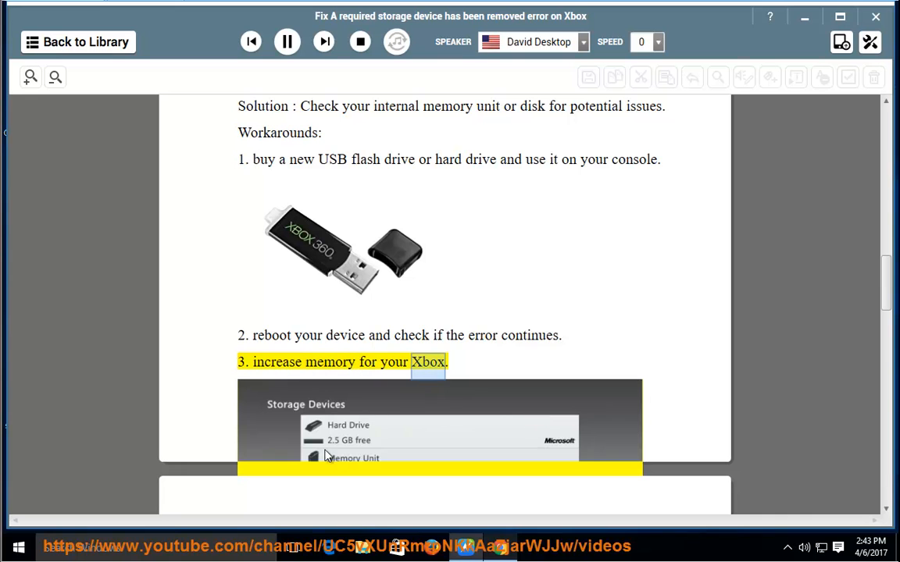
{"action": "scroll", "scroll_direction": "down", "scroll_amount": 3}
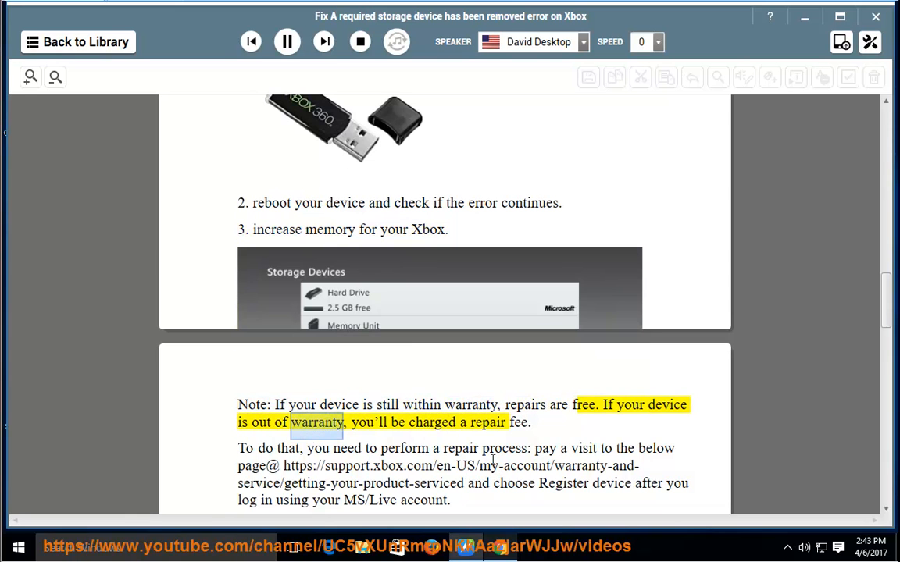
{"action": "double_click", "coordinate": [518, 422]}
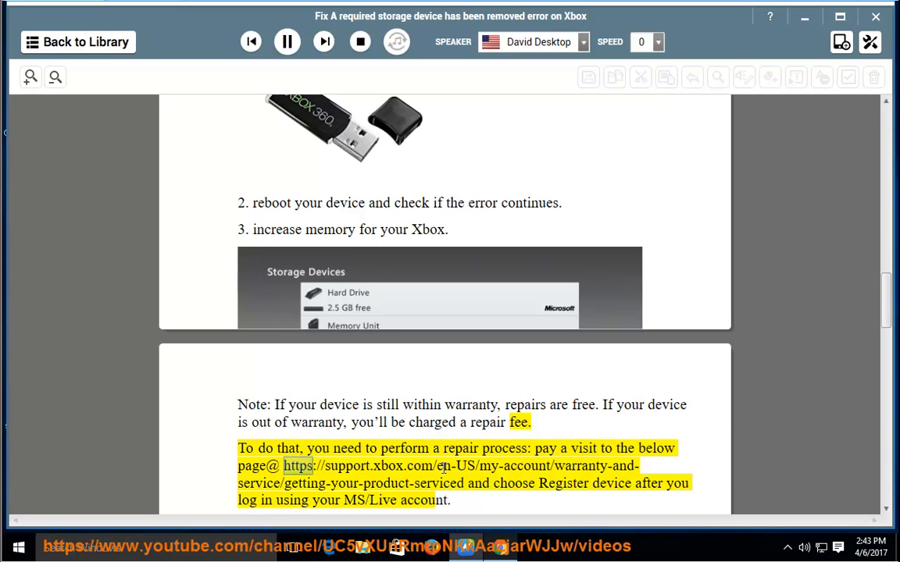
{"action": "mouse_move", "coordinate": [611, 470]}
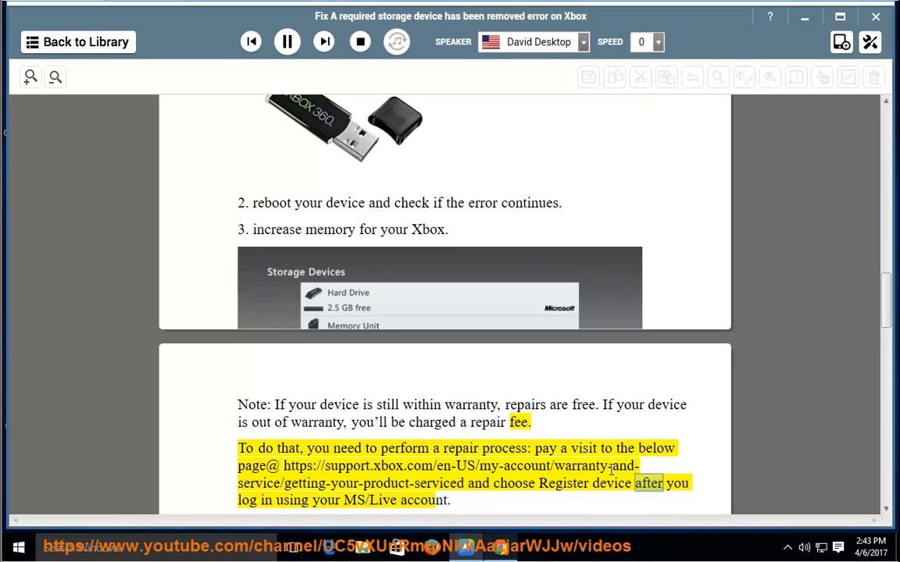
- Follow the narration past the My Xbox devices image, WARNING paragraph and storage removal steps
{"action": "scroll", "scroll_direction": "down", "scroll_amount": 3}
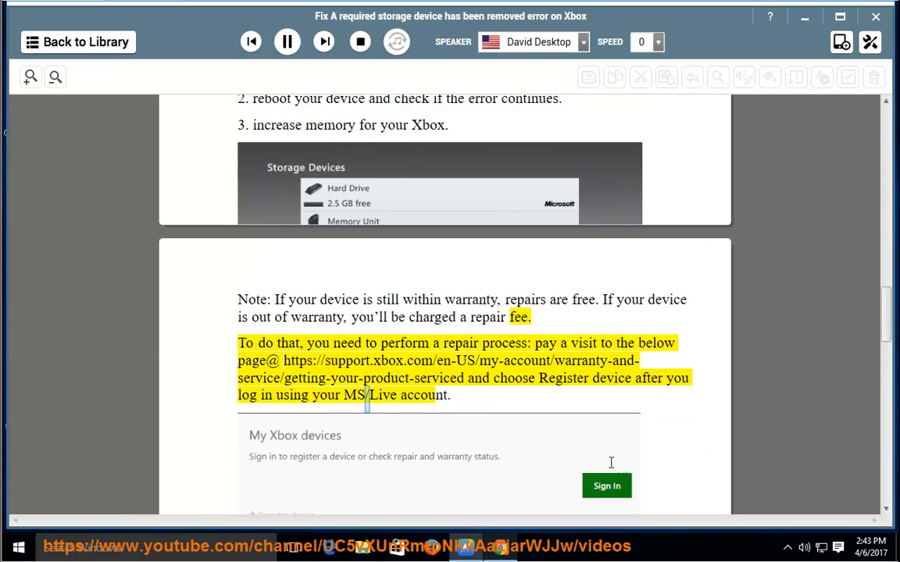
{"action": "scroll", "scroll_direction": "down", "scroll_amount": 3}
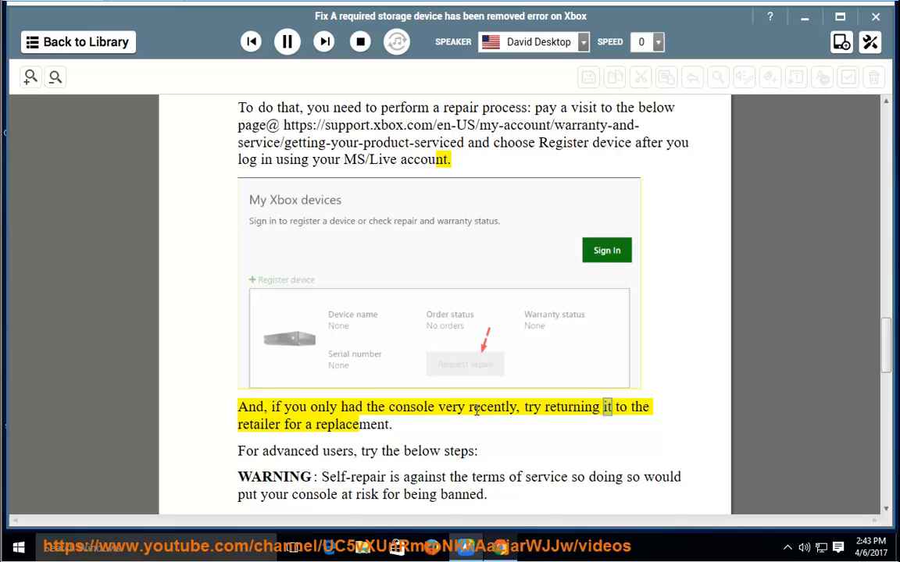
{"action": "double_click", "coordinate": [336, 424]}
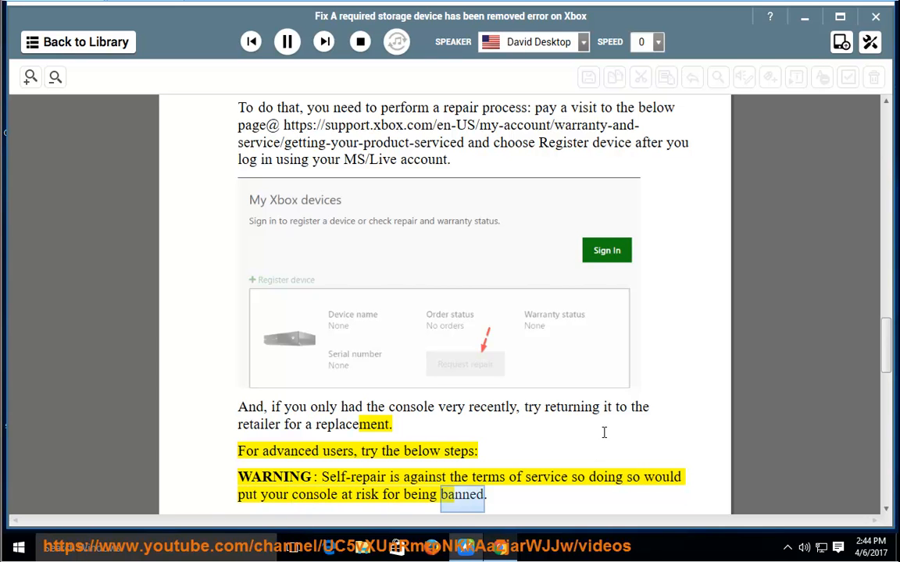
{"action": "scroll", "scroll_direction": "down", "scroll_amount": 3}
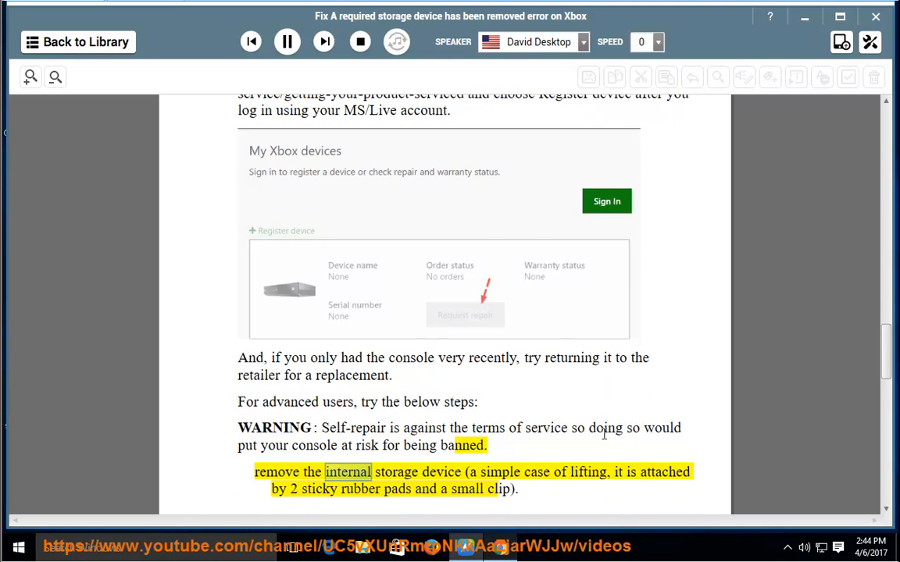
{"action": "scroll", "scroll_direction": "down", "scroll_amount": 3}
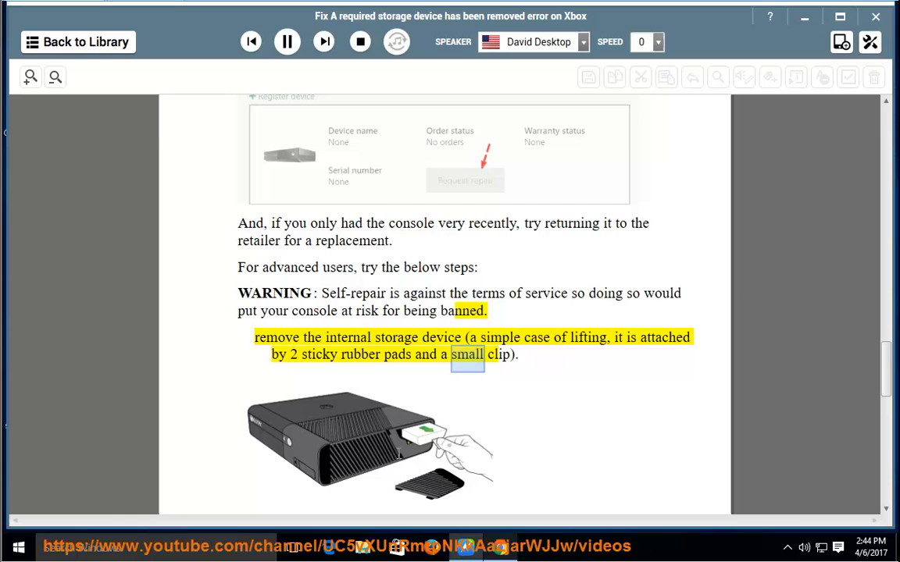
{"action": "scroll", "scroll_direction": "down", "scroll_amount": 3}
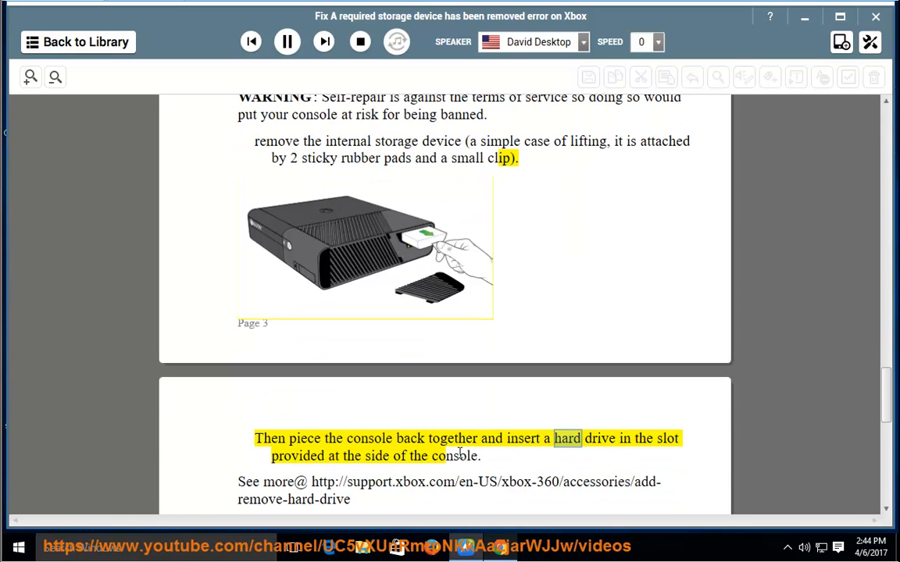
- Scroll to the final page, then pause and resume narration for the two closing support links
{"action": "double_click", "coordinate": [375, 456]}
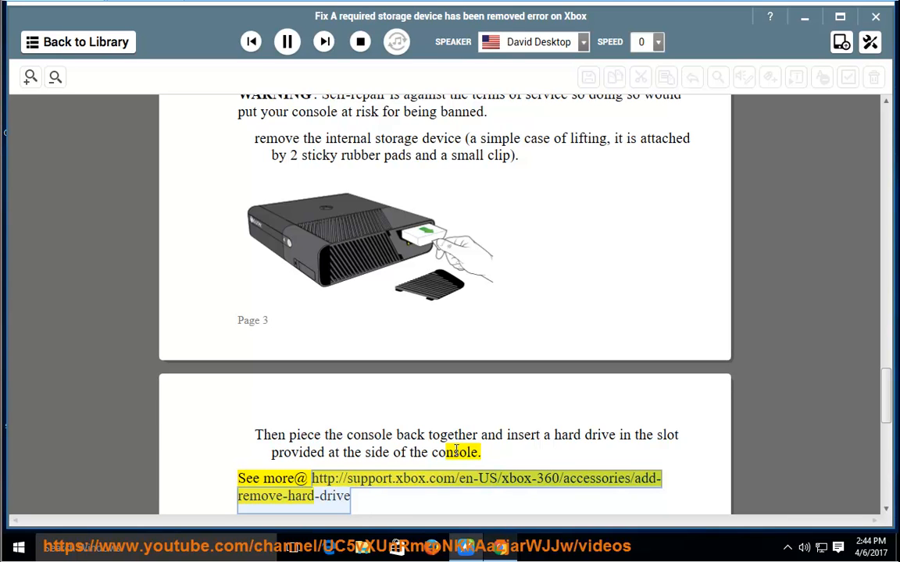
{"action": "mouse_move", "coordinate": [486, 453]}
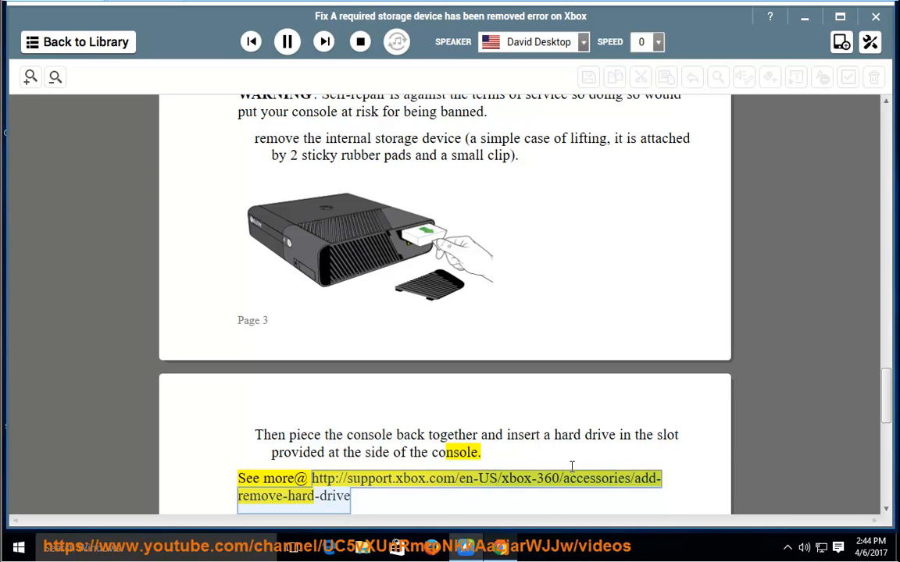
{"action": "mouse_move", "coordinate": [631, 456]}
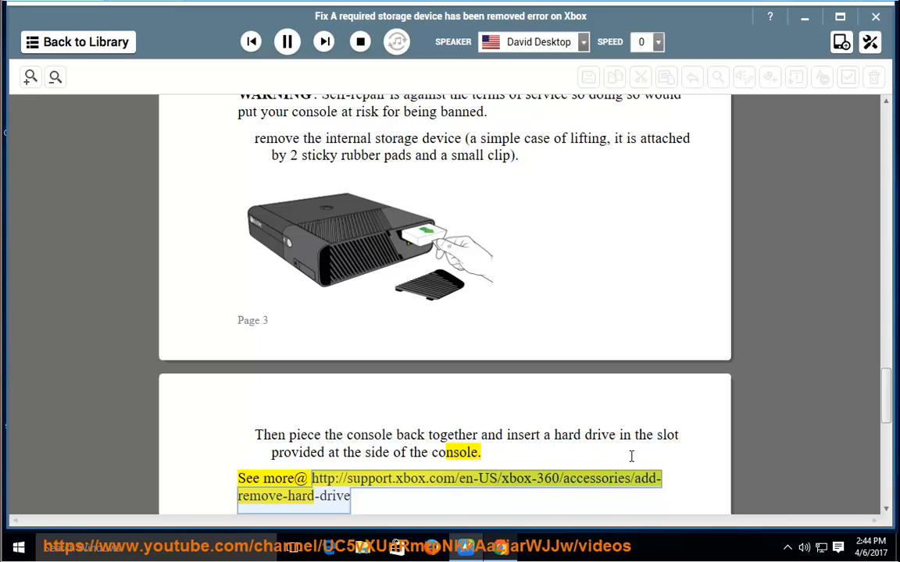
{"action": "scroll", "scroll_direction": "down", "scroll_amount": 3}
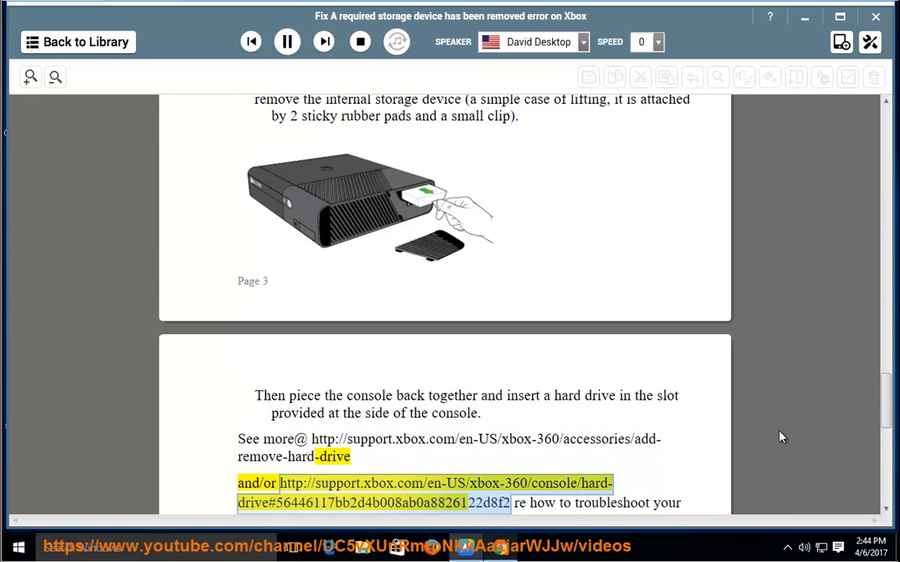
{"action": "scroll", "scroll_direction": "down", "scroll_amount": 3}
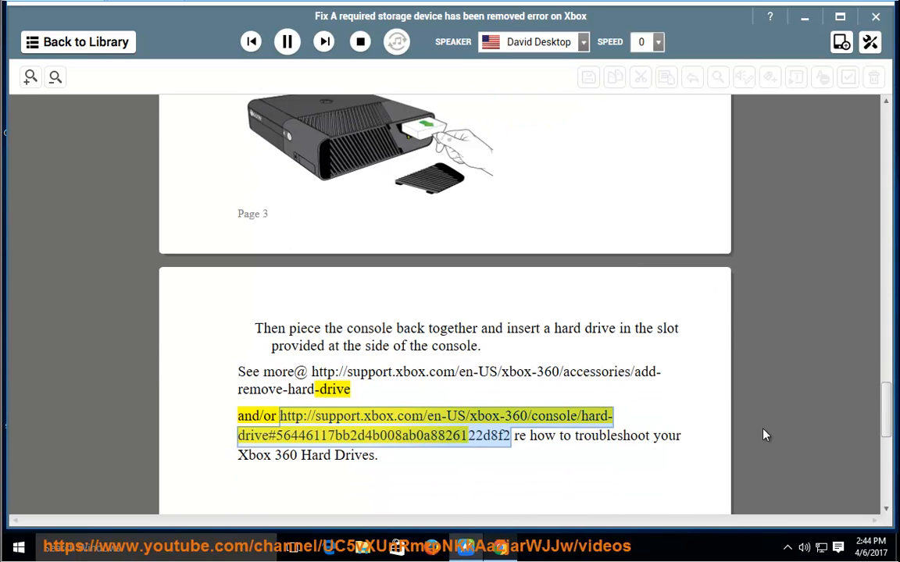
{"action": "mouse_move", "coordinate": [727, 422]}
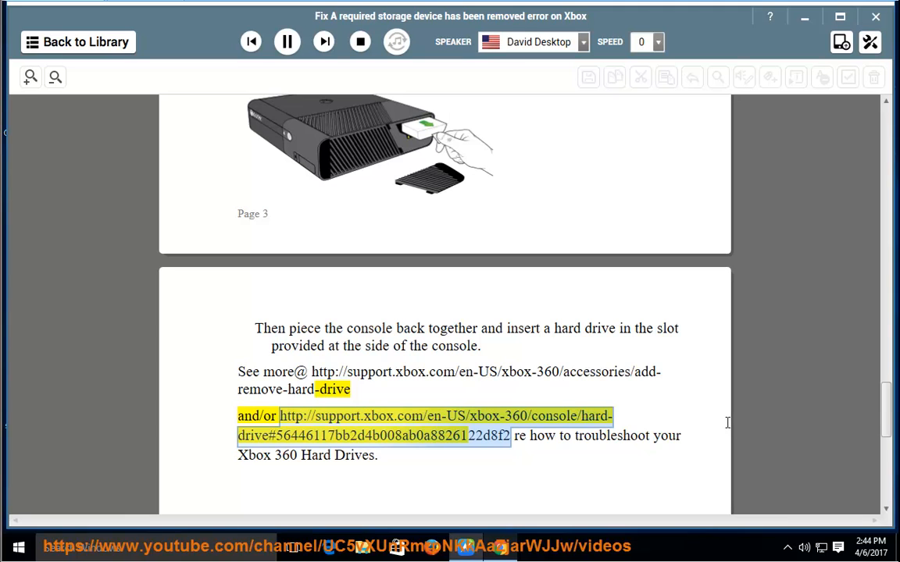
{"action": "mouse_move", "coordinate": [708, 425]}
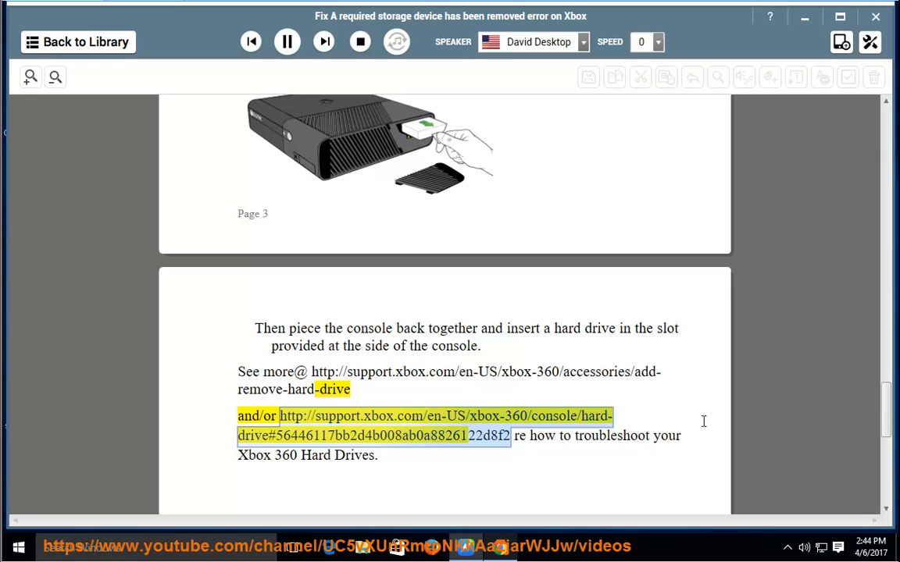
{"action": "left_click", "coordinate": [287, 42]}
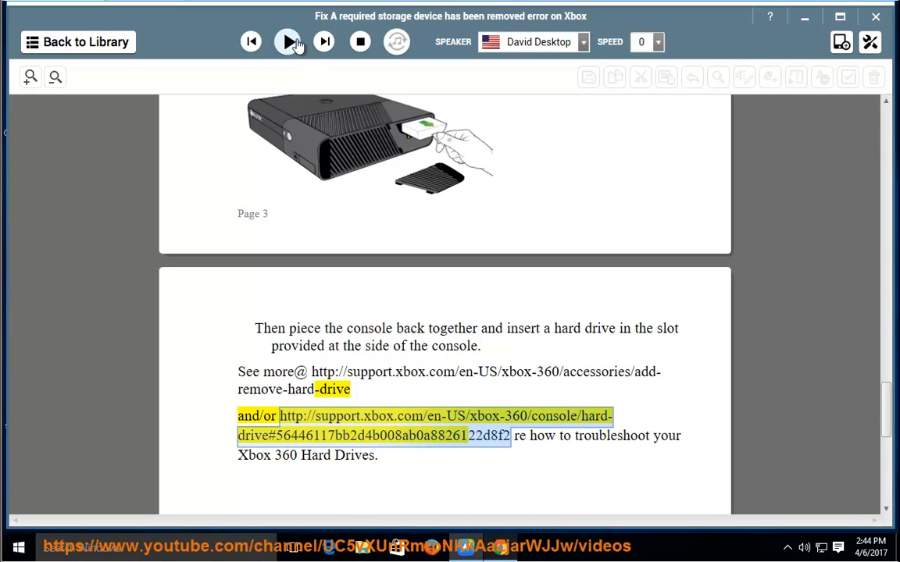
{"action": "left_click", "coordinate": [287, 41]}
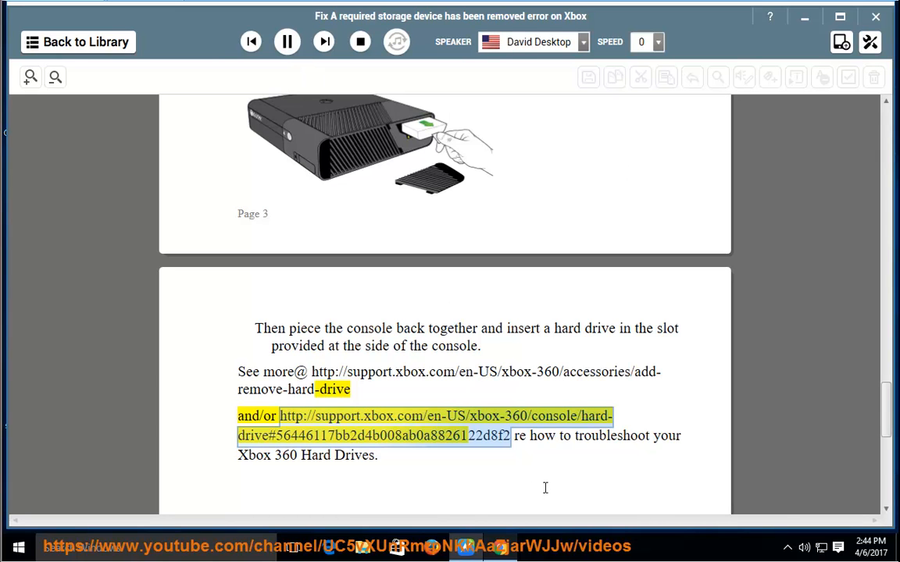